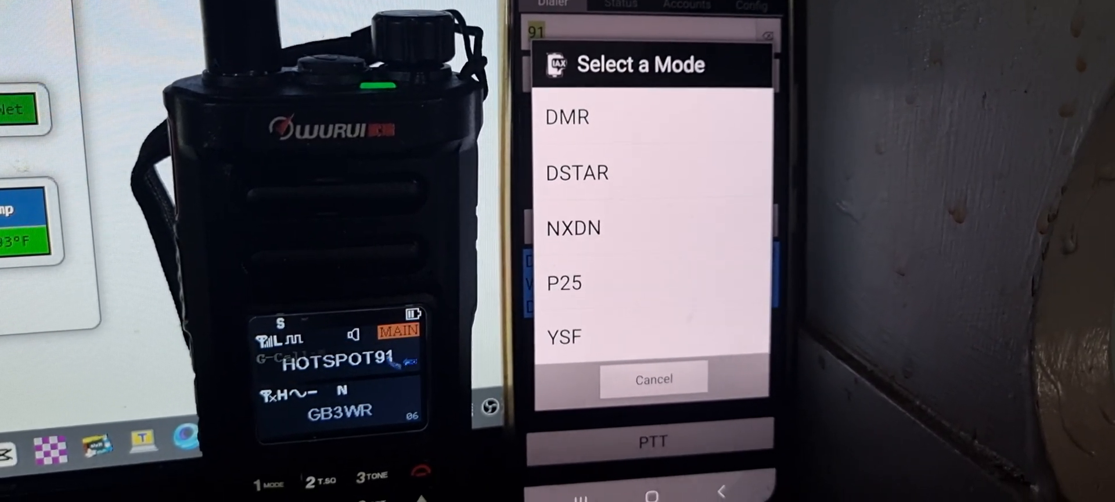
- Cancel the Select a Mode dialog, returning to the Dialer on DMR TG:91 World-Wide
left_click(567, 116)
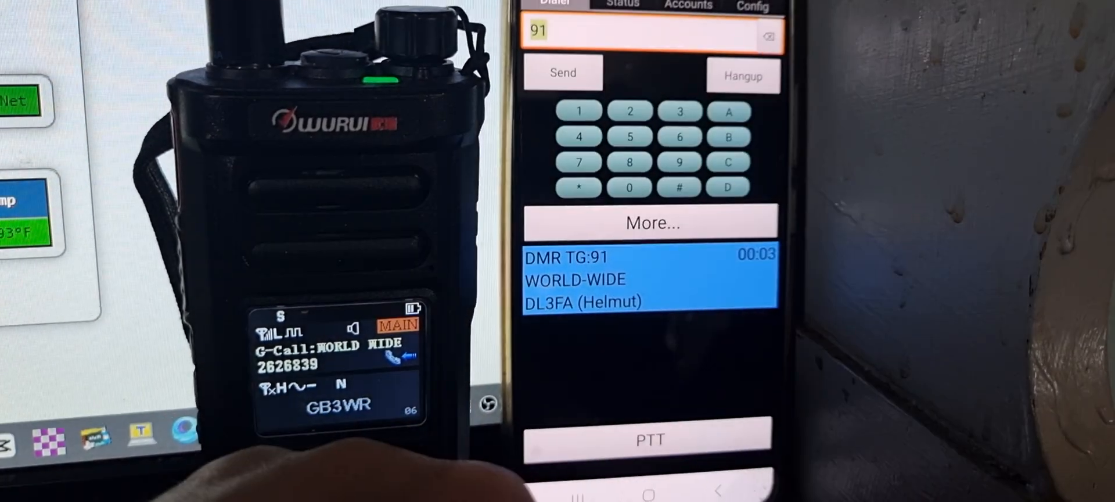